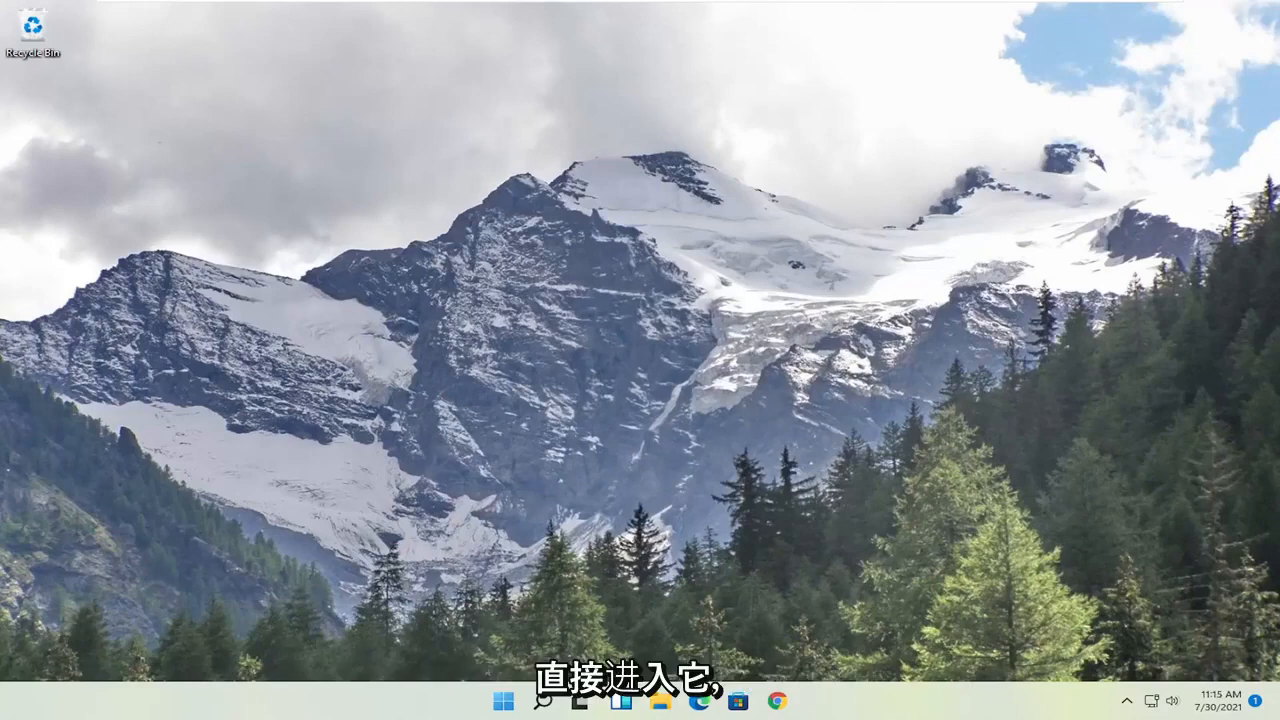
# Search Start for cmd and run Command Prompt as administrator, approving UAC.
pyautogui.click(503, 700)
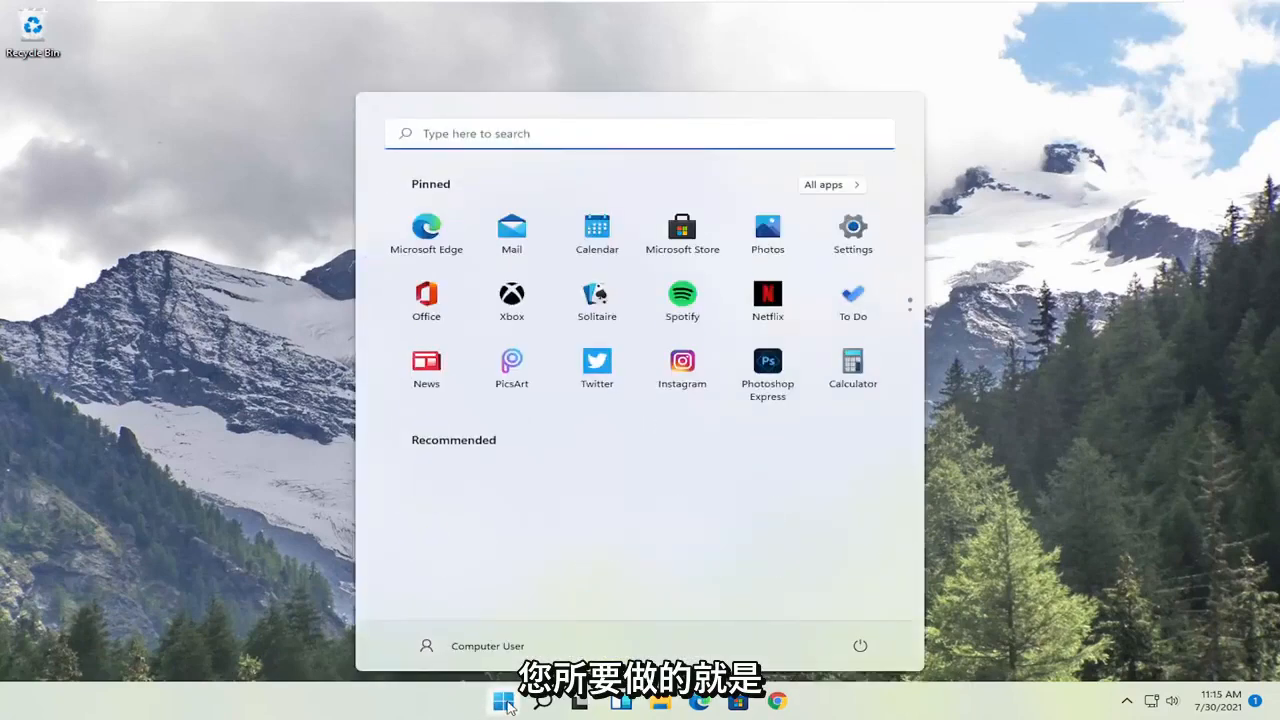
pyautogui.write('cmd')
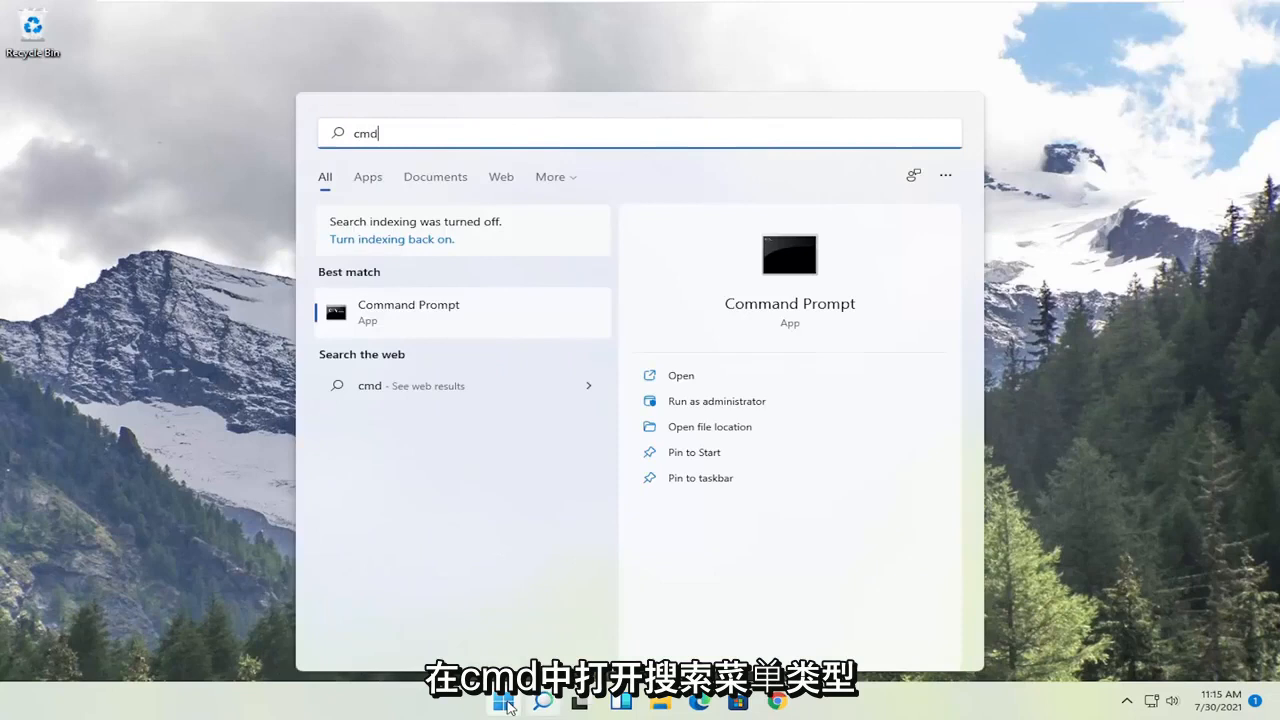
pyautogui.moveTo(399, 318)
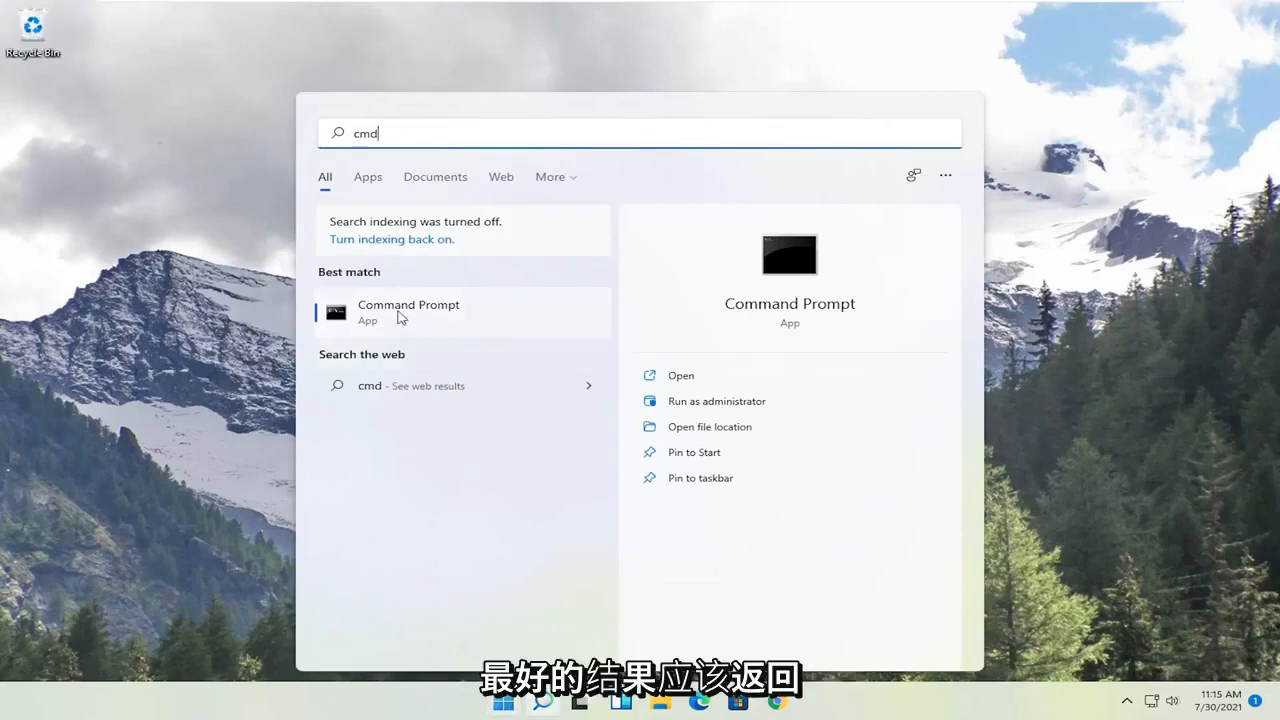
pyautogui.rightClick(408, 311)
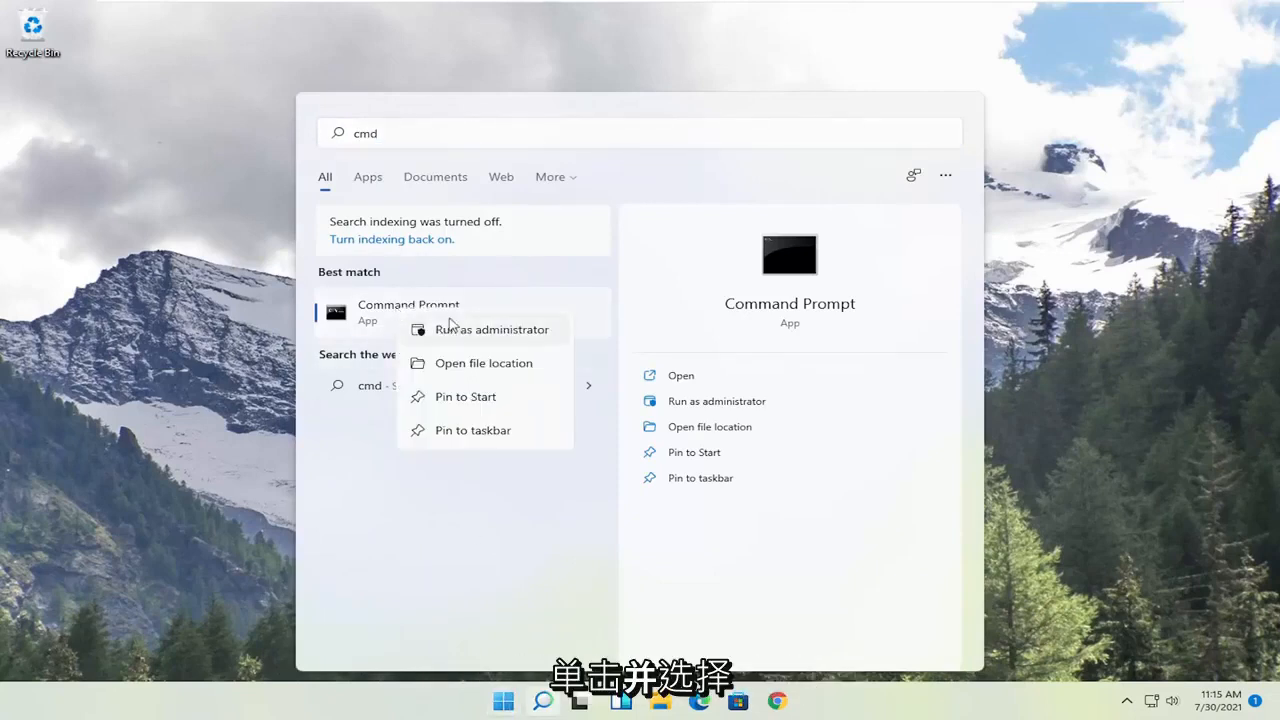
pyautogui.click(492, 329)
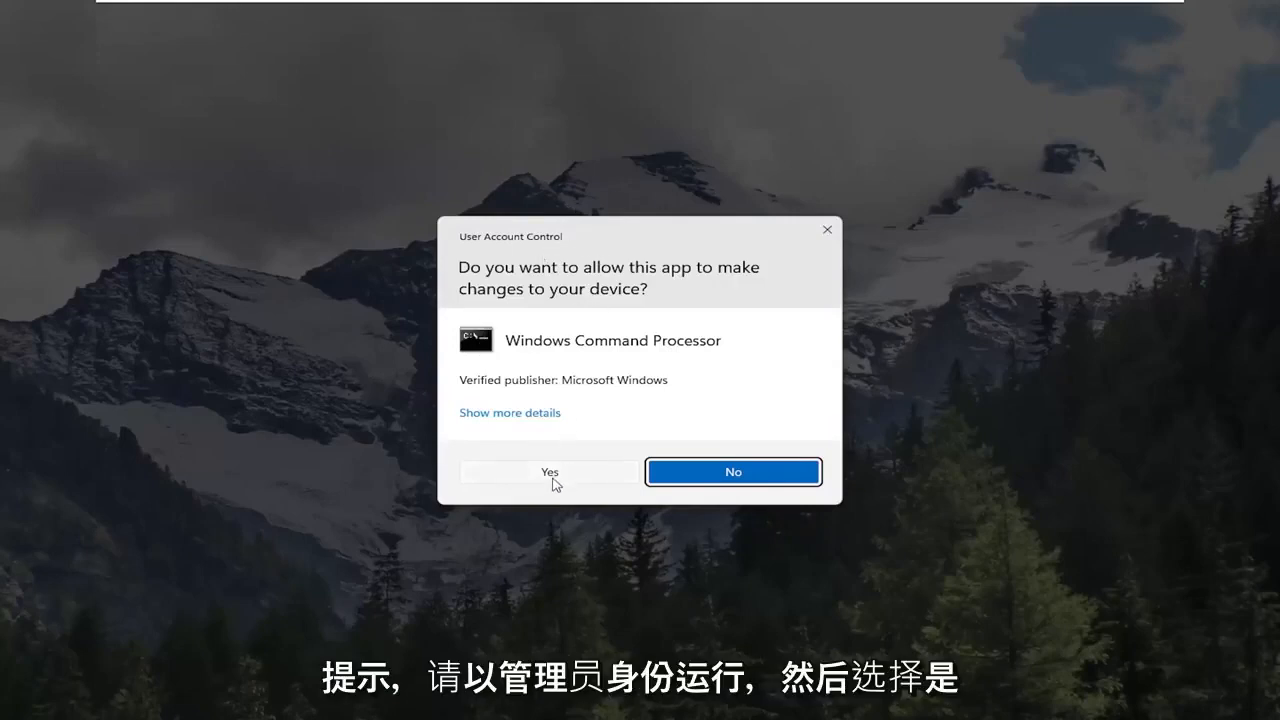
pyautogui.click(549, 471)
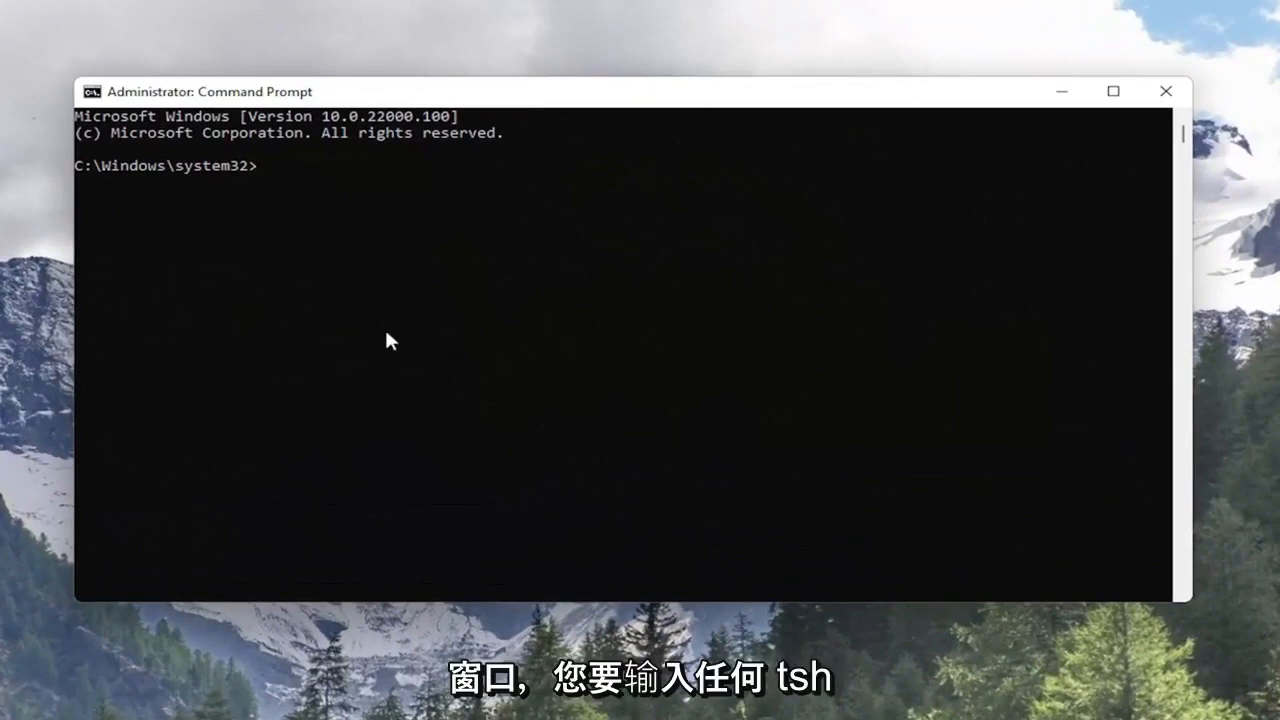
# Enter 'netsh winsock reset' at the elevated Command Prompt.
pyautogui.write('netsh')
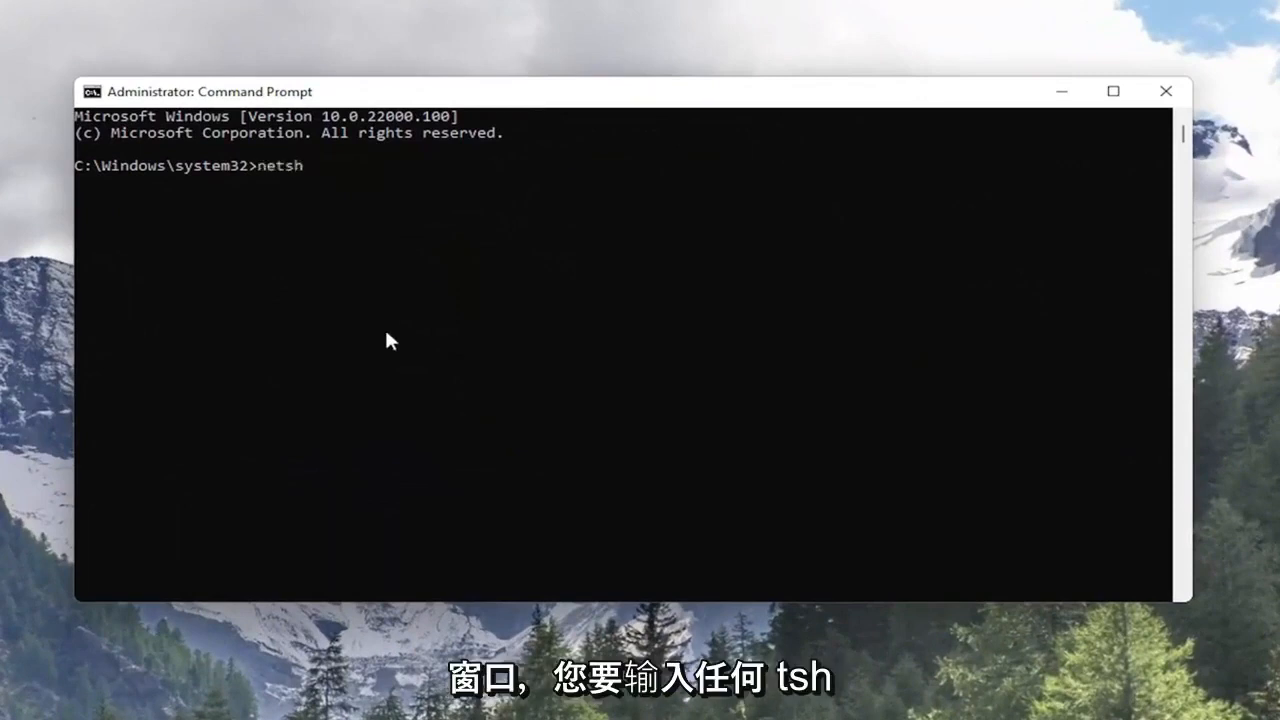
pyautogui.write('winso')
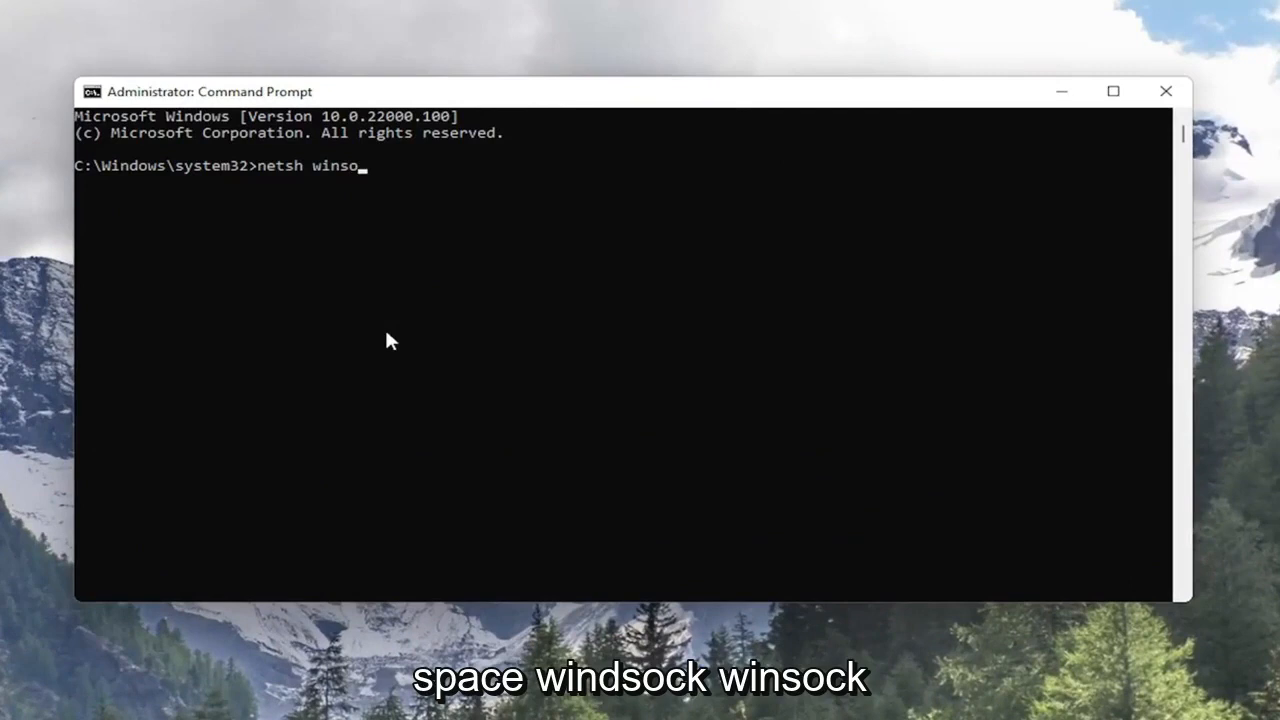
pyautogui.write('ck reset')
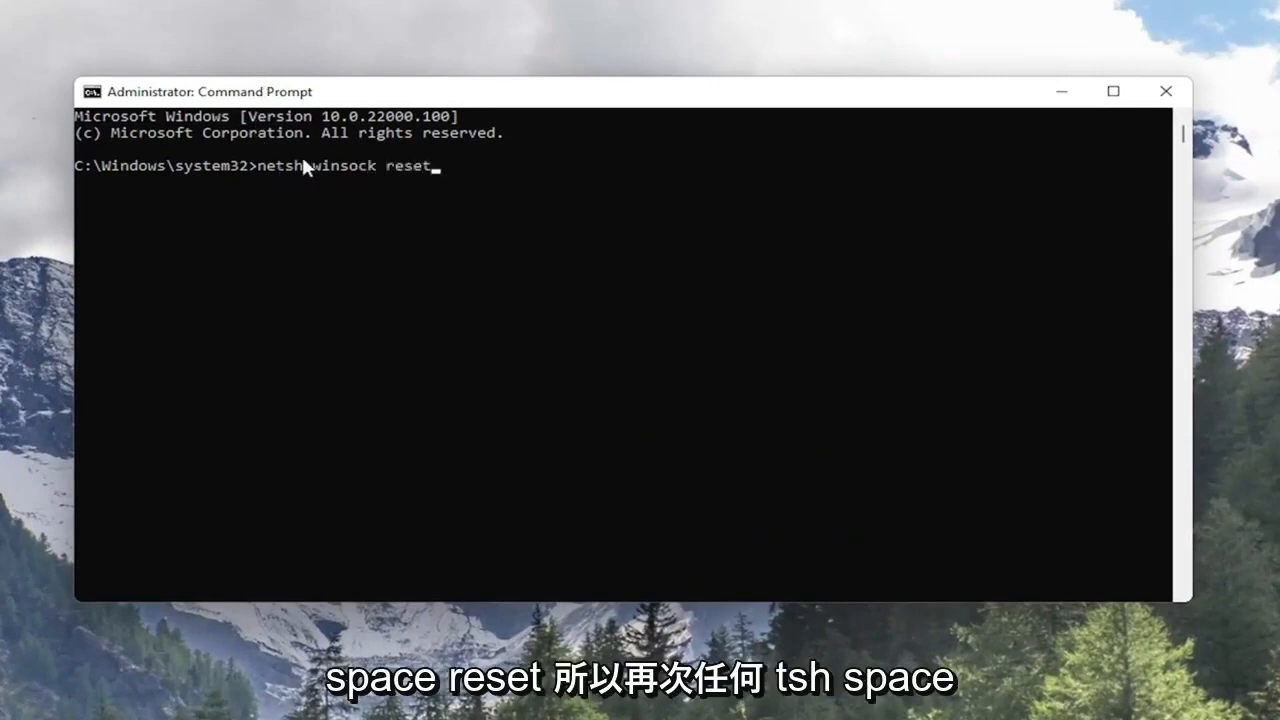
pyautogui.moveTo(490, 225)
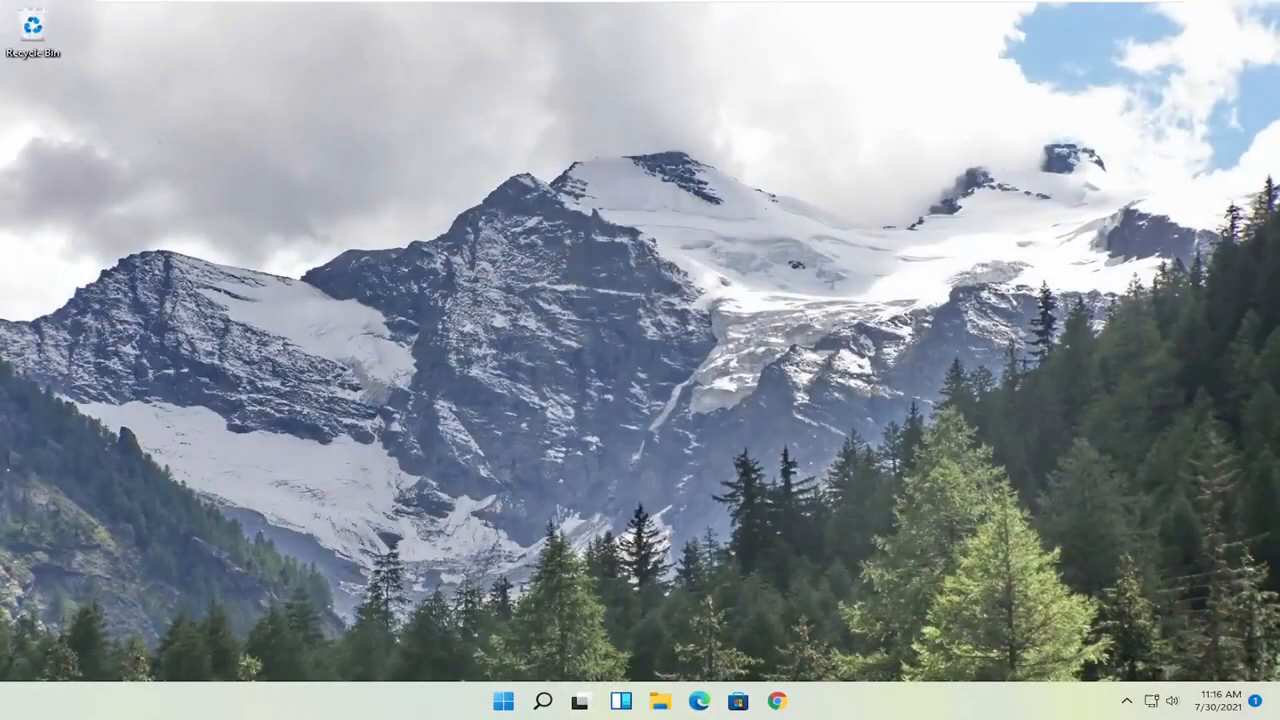
pyautogui.moveTo(607, 471)
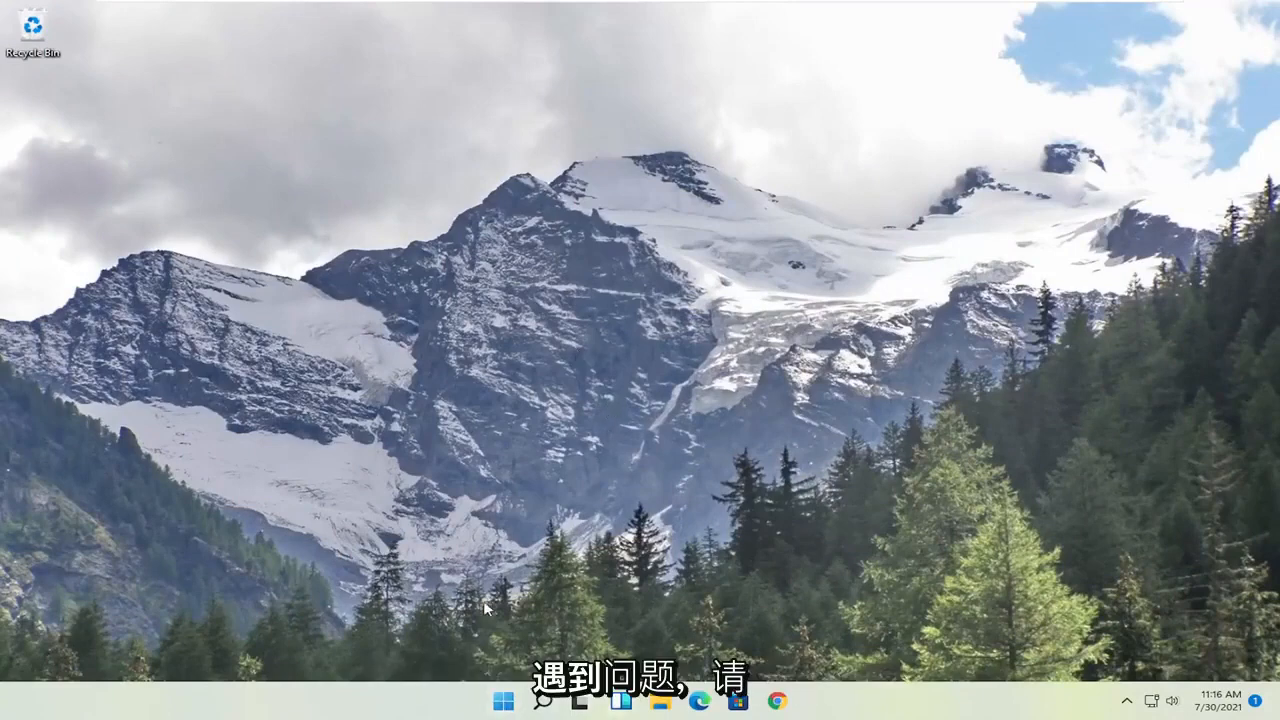
# Open Device Manager from the Start button's context menu.
pyautogui.click(504, 700)
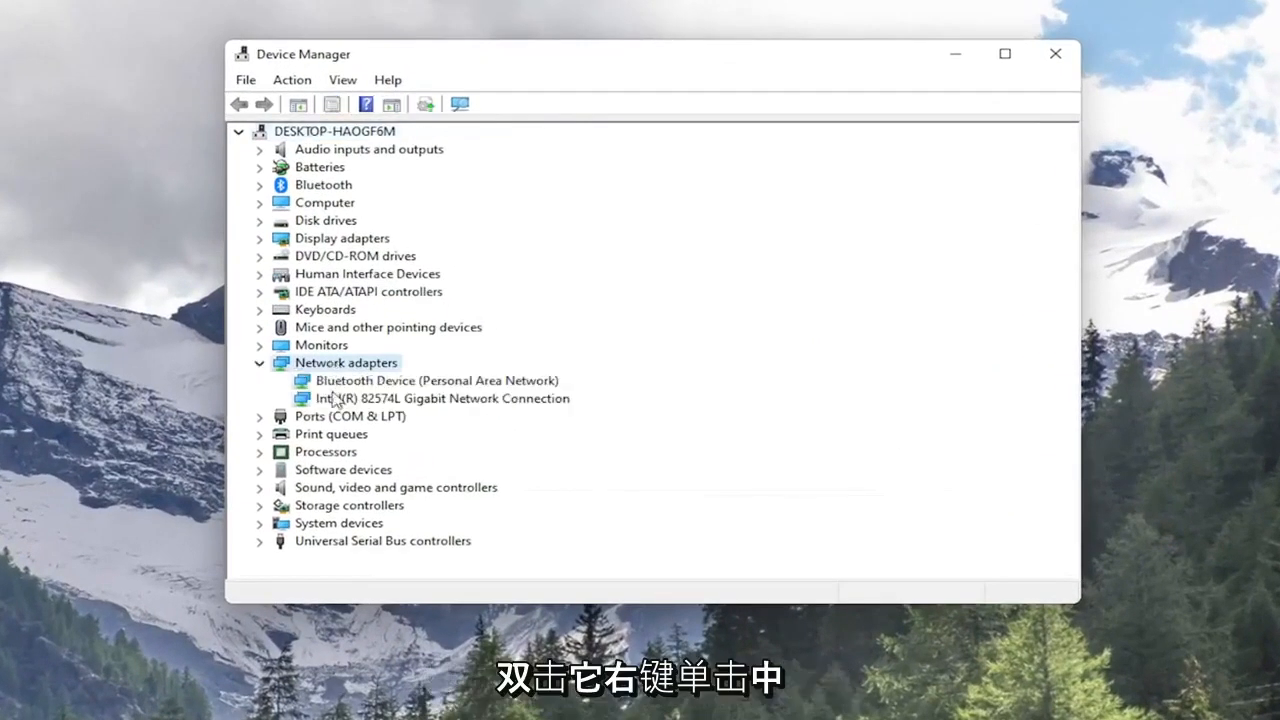
# Uninstall the Intel(R) 82574L Gigabit Network Connection device and confirm.
pyautogui.rightClick(442, 398)
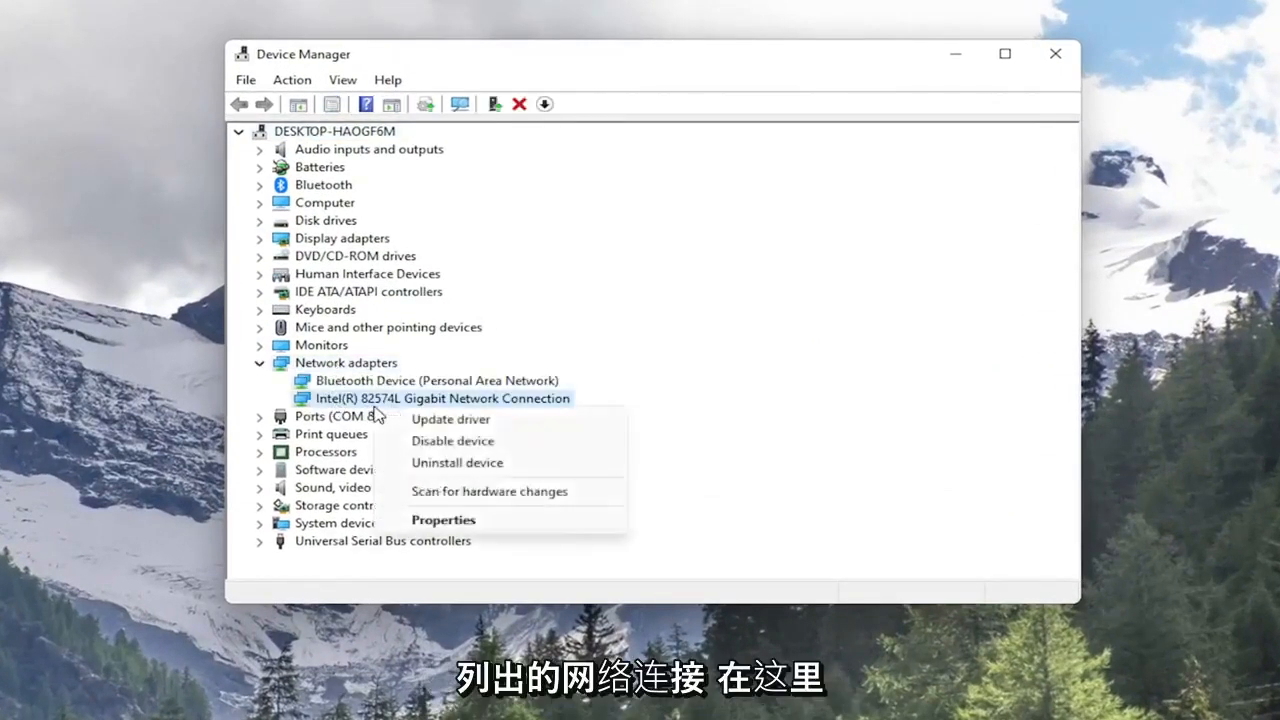
pyautogui.click(457, 462)
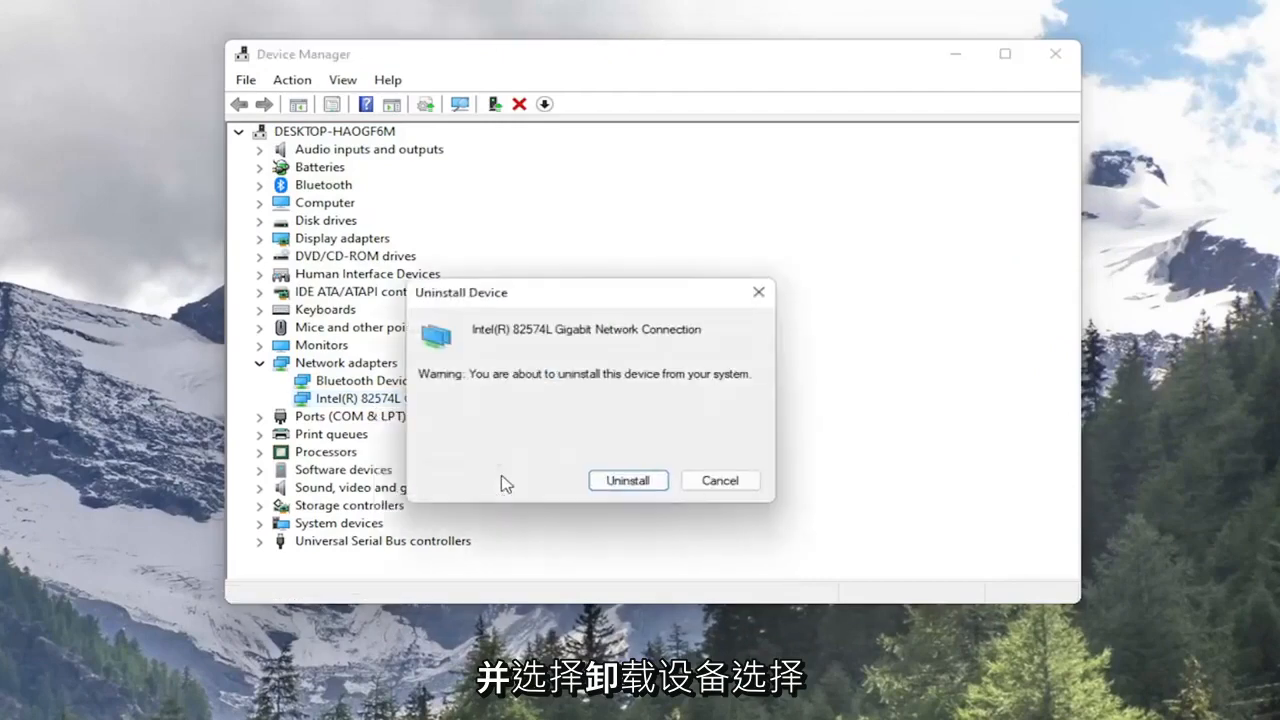
pyautogui.click(628, 480)
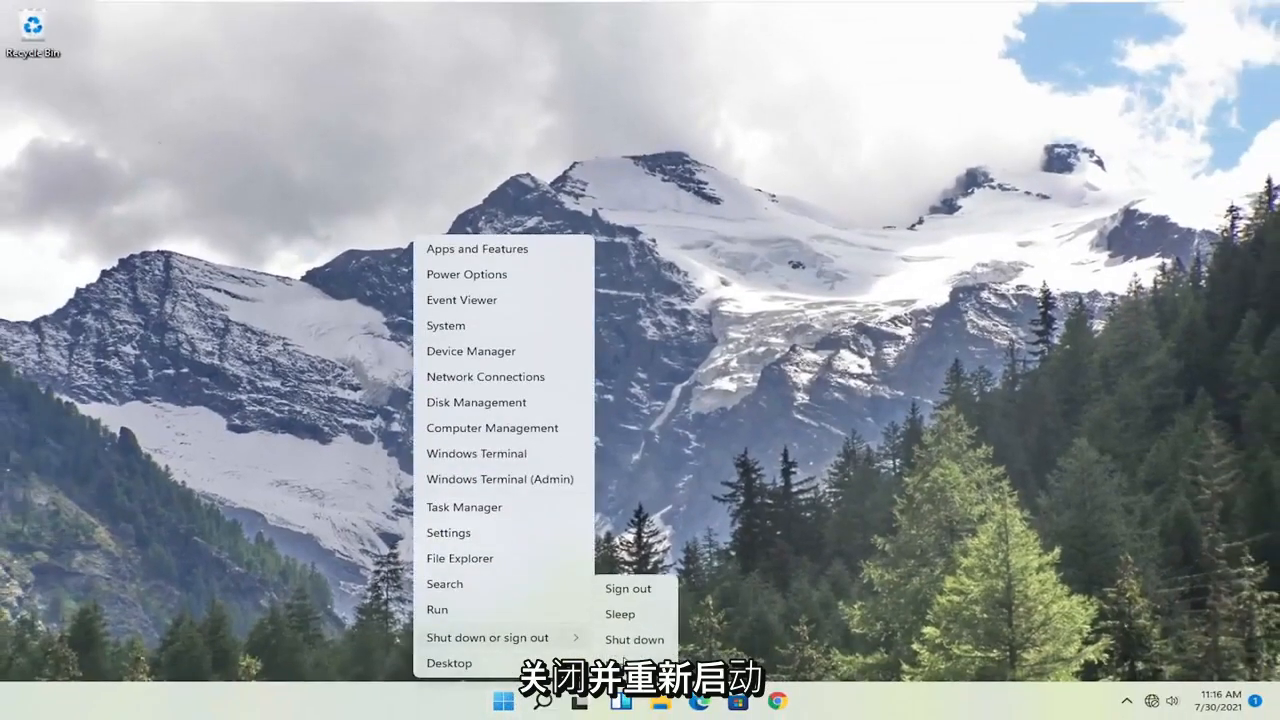
# Choose Restart from the power options menu.
pyautogui.click(634, 639)
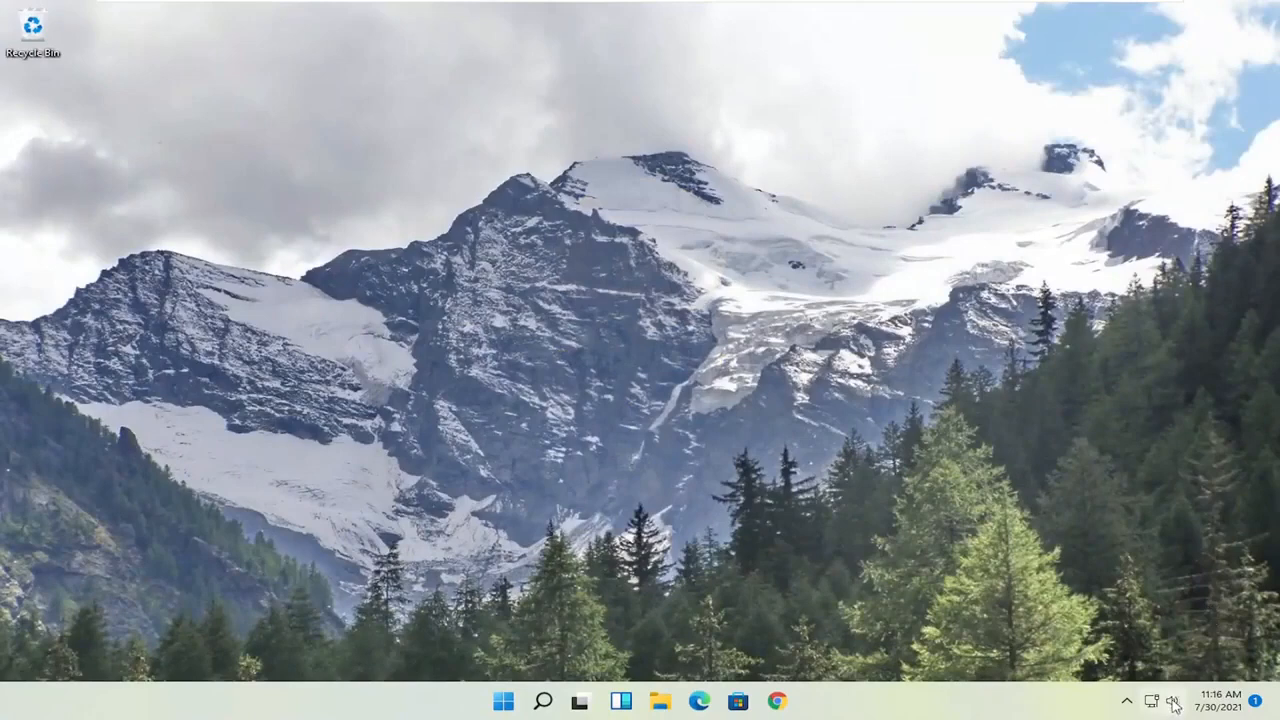
# Check Quick Settings network status, which shows Not connected, then close it.
pyautogui.click(1172, 700)
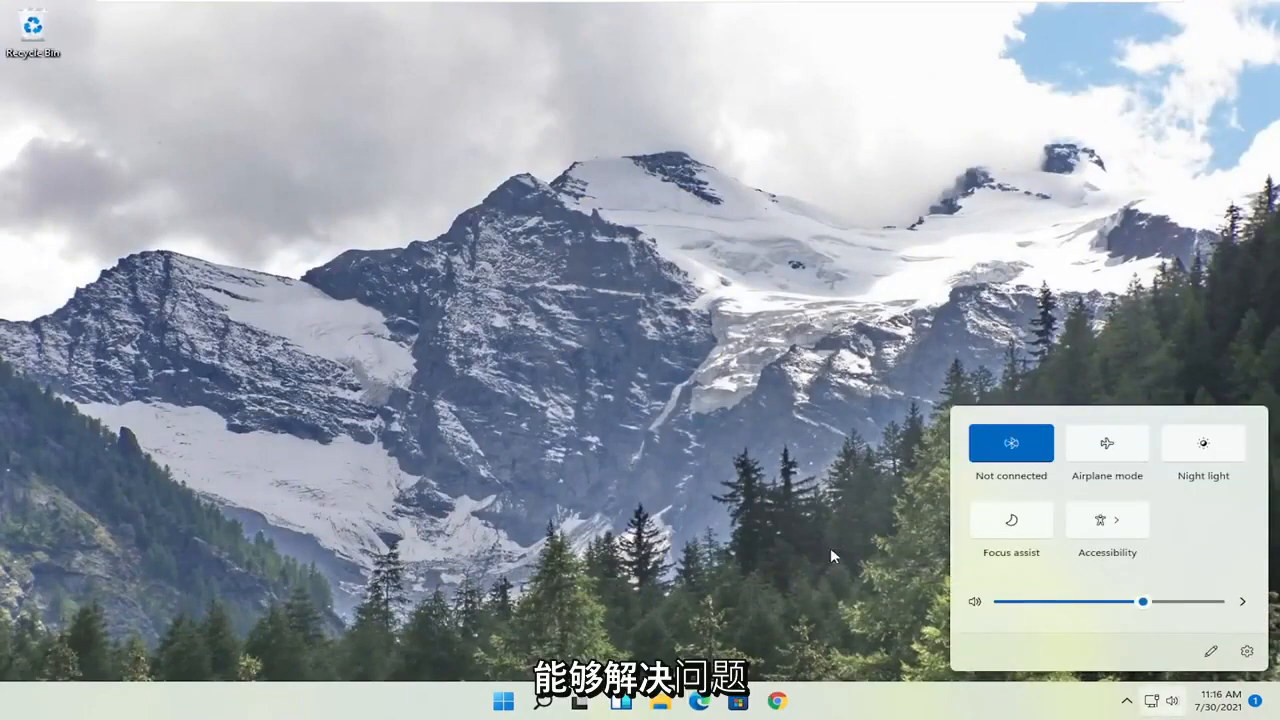
pyautogui.click(645, 520)
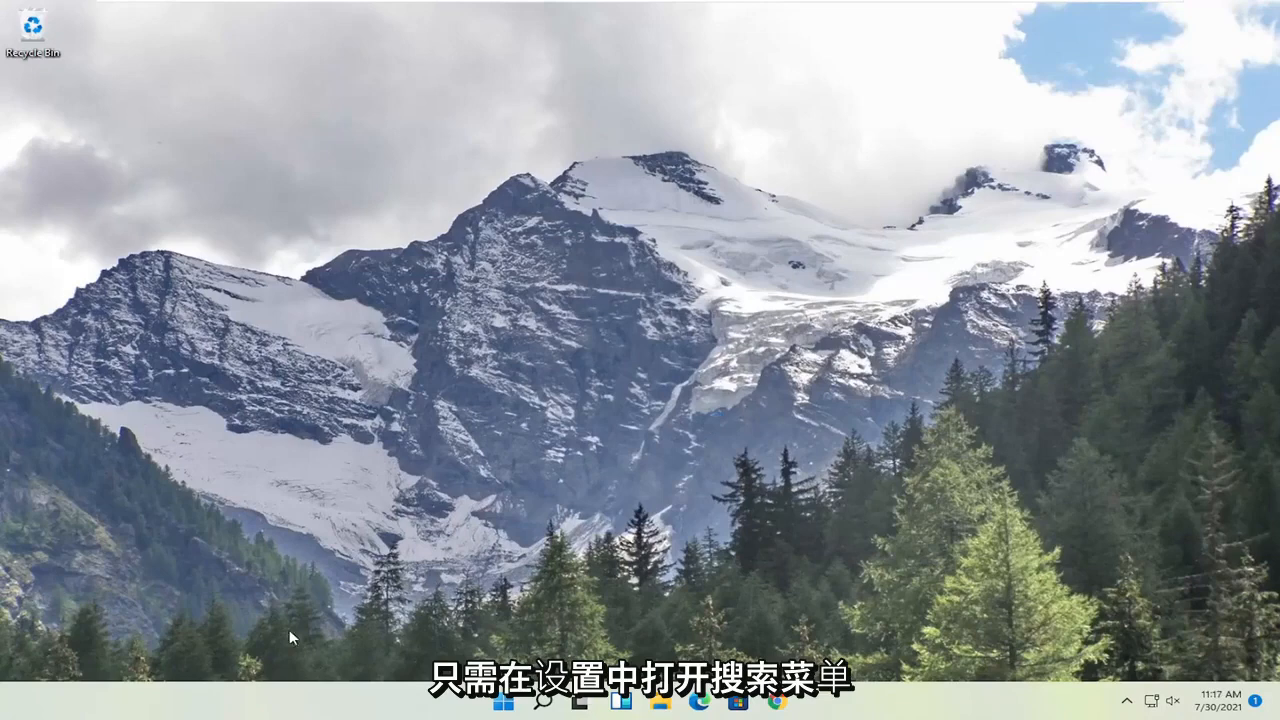
# Search Start for 'settings' and launch the Settings app.
pyautogui.click(508, 700)
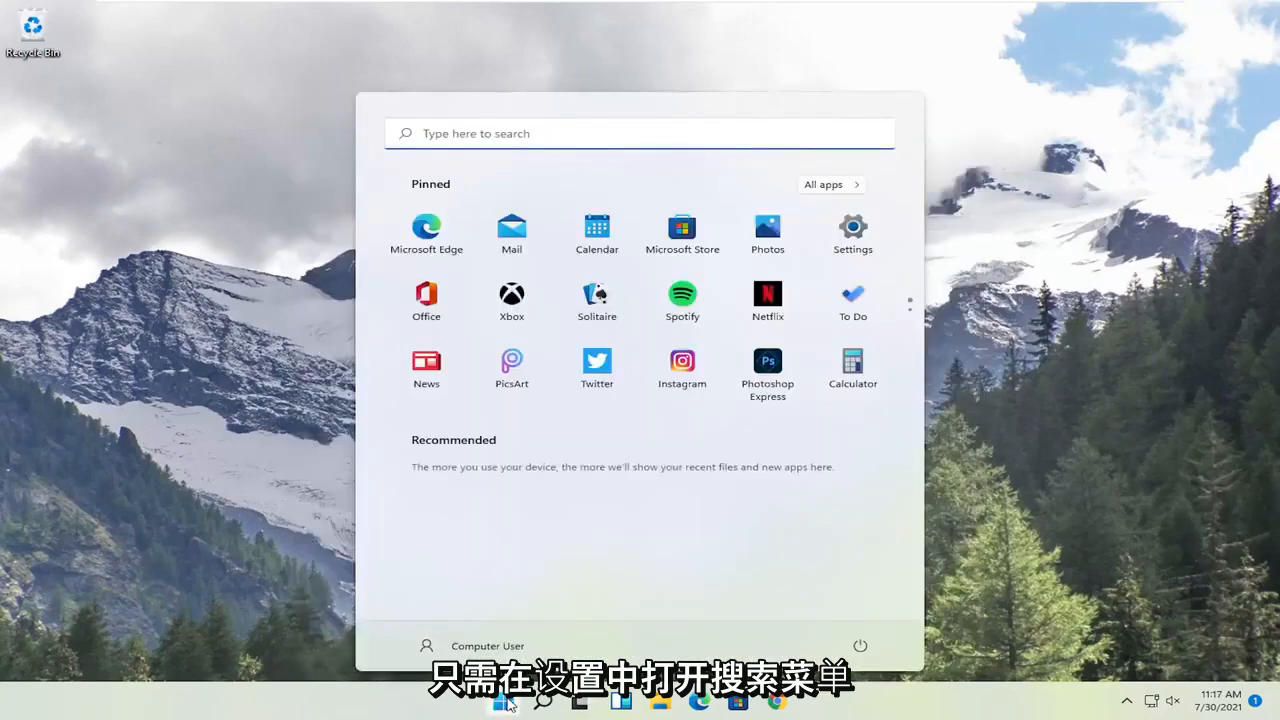
pyautogui.write('settings')
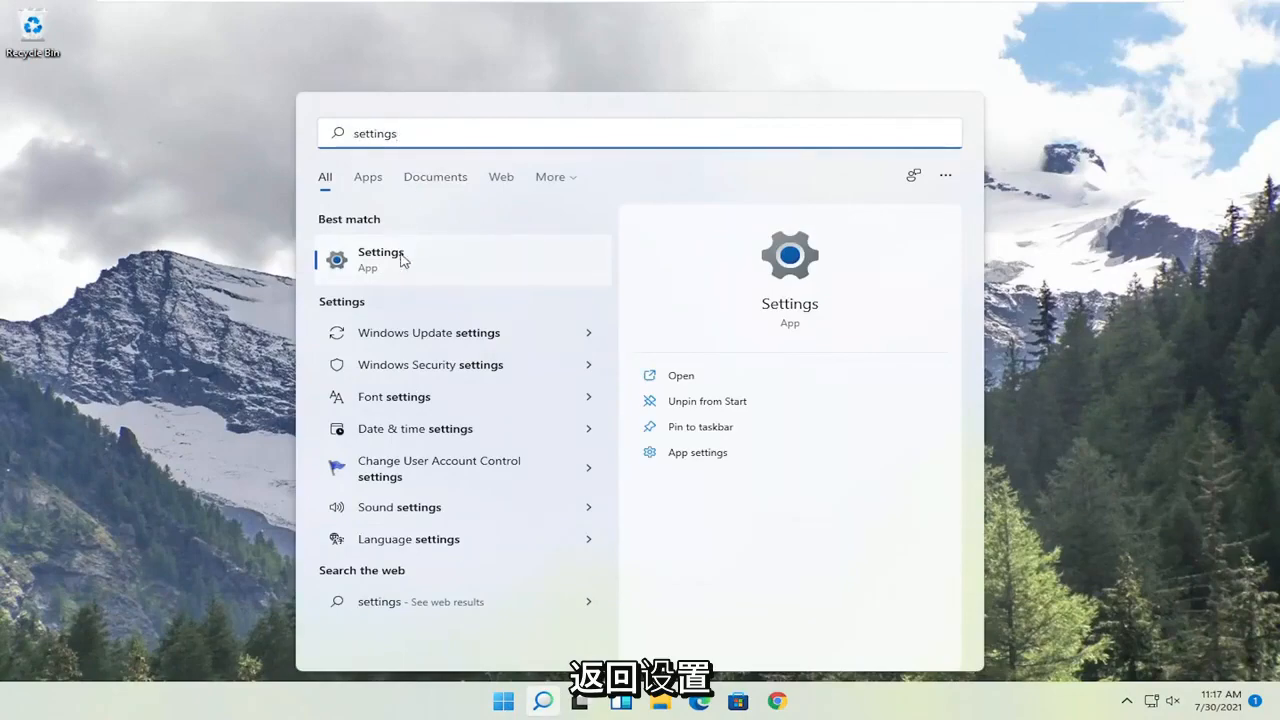
pyautogui.click(380, 258)
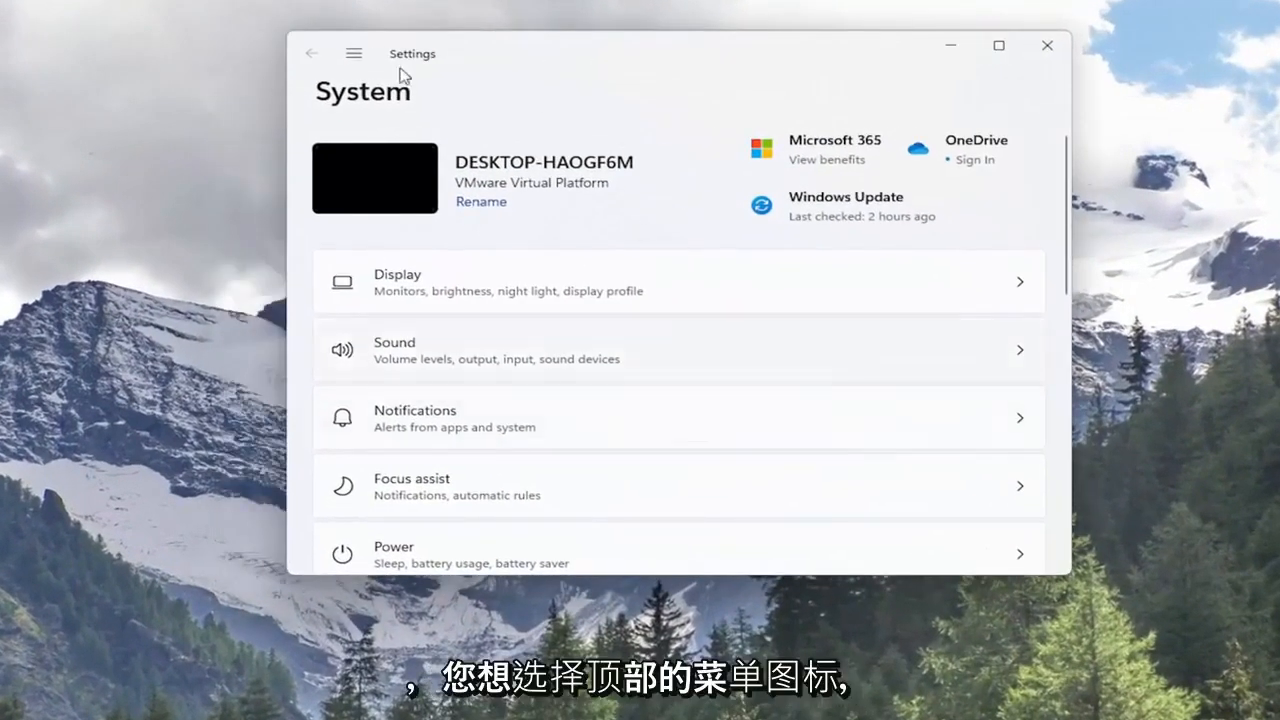
# Navigate through the settings menu to Network & internet.
pyautogui.click(353, 53)
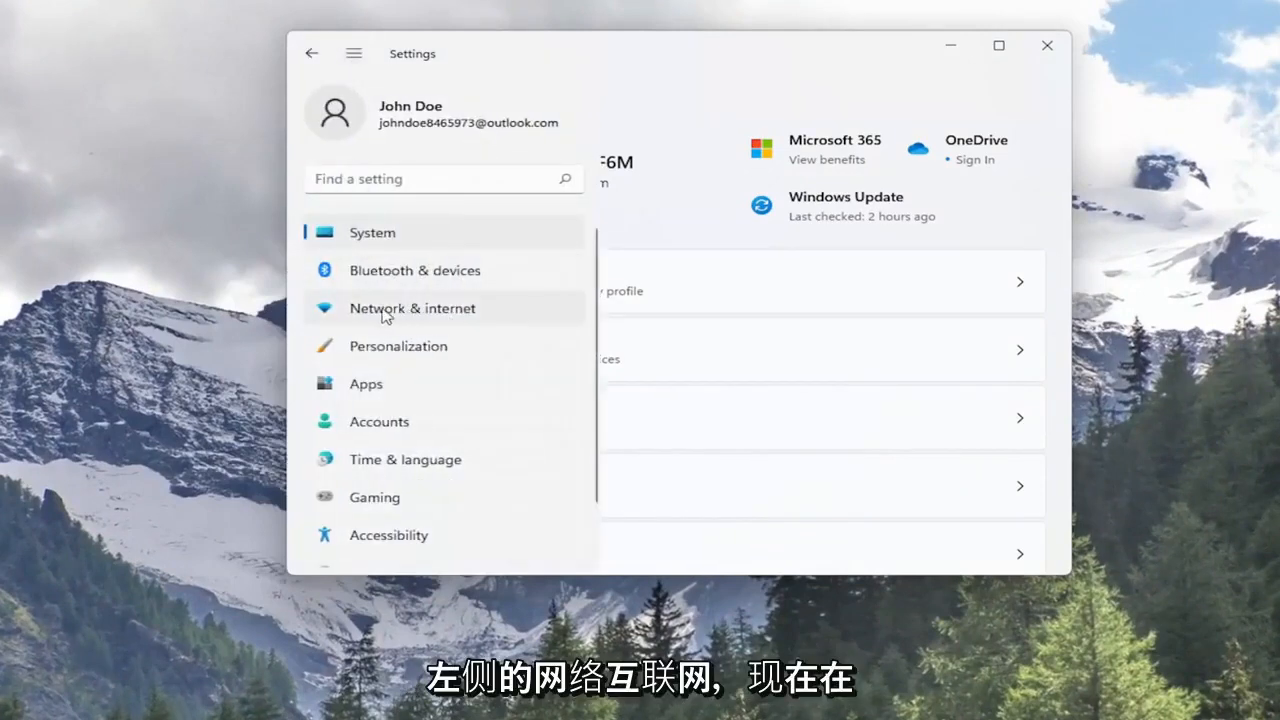
pyautogui.click(412, 308)
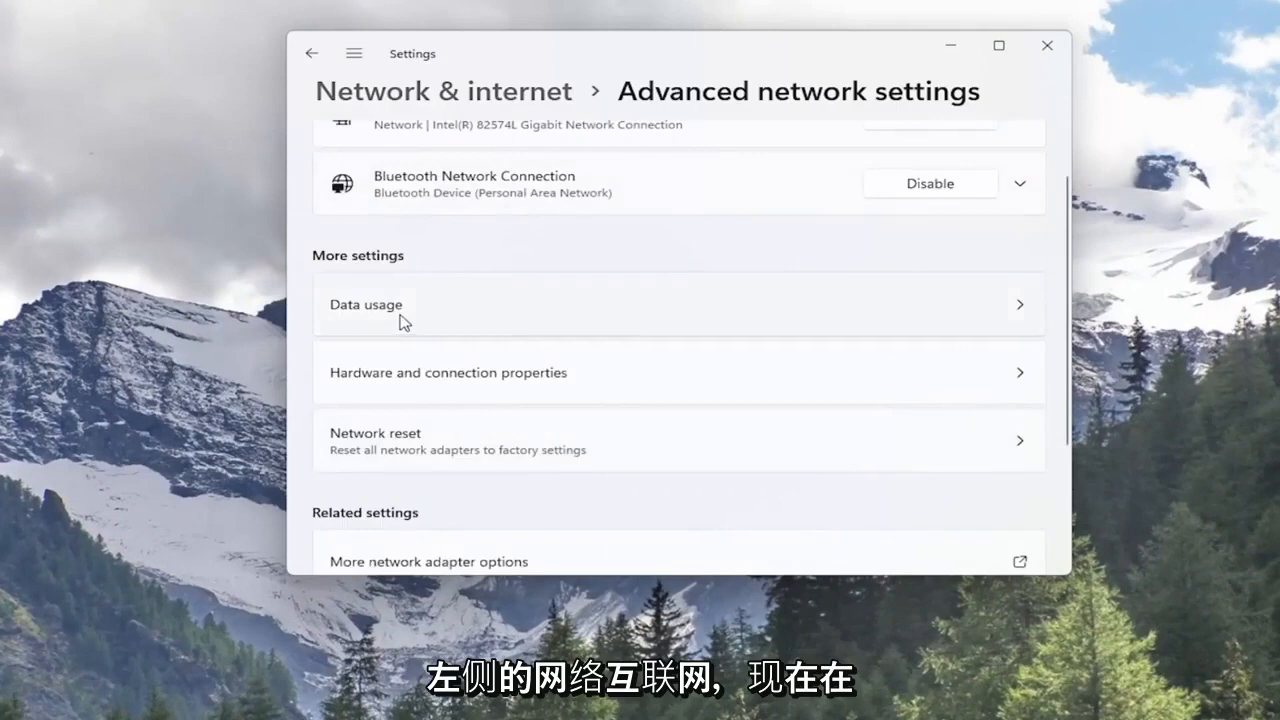
pyautogui.moveTo(418, 459)
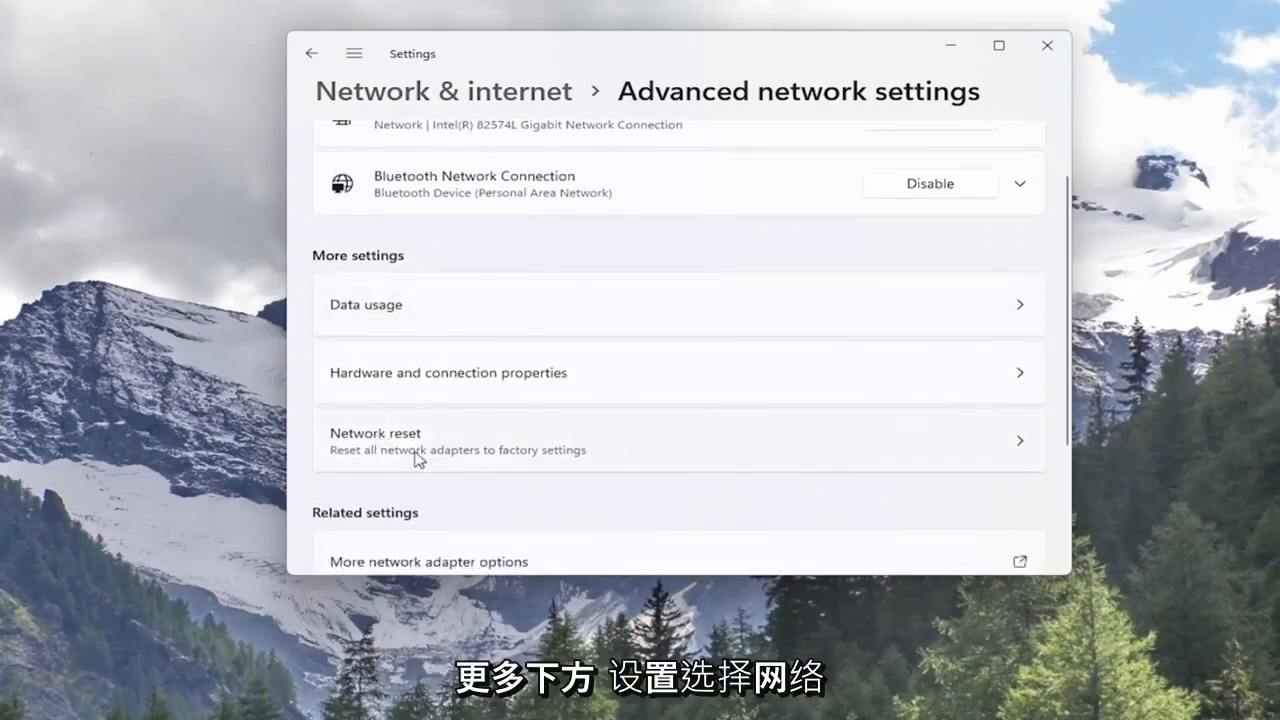
pyautogui.moveTo(469, 466)
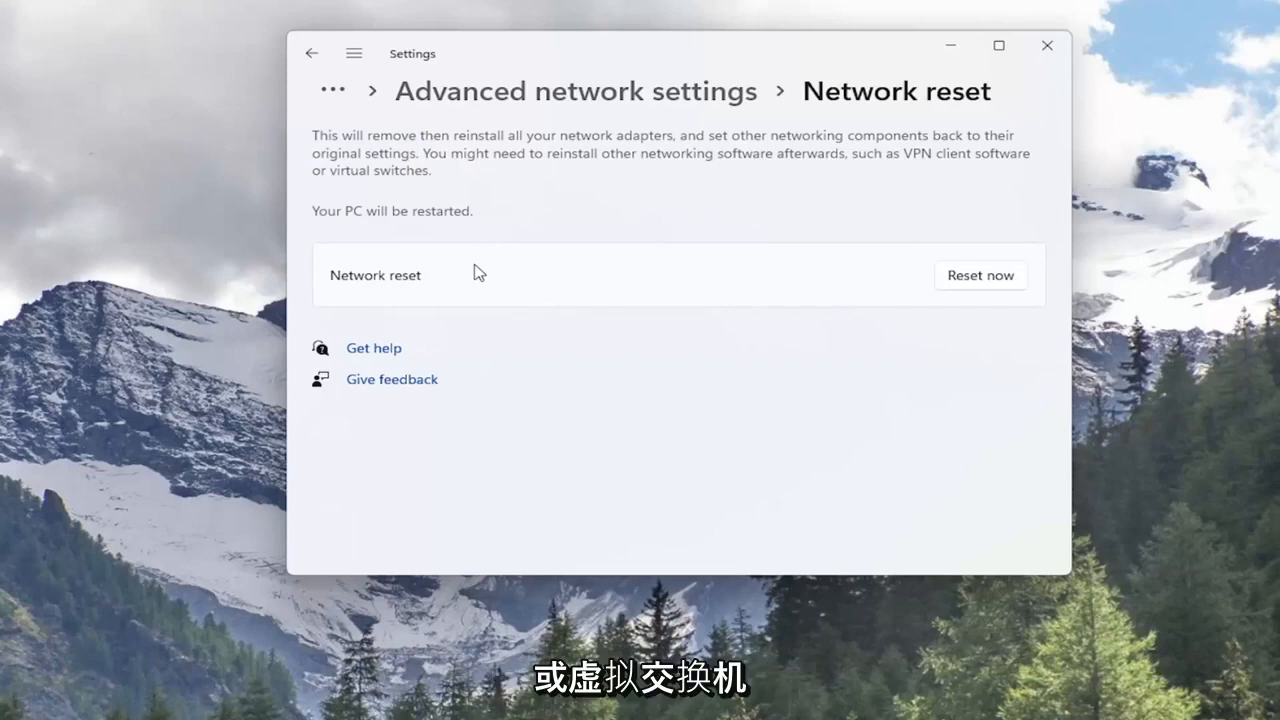
pyautogui.moveTo(451, 236)
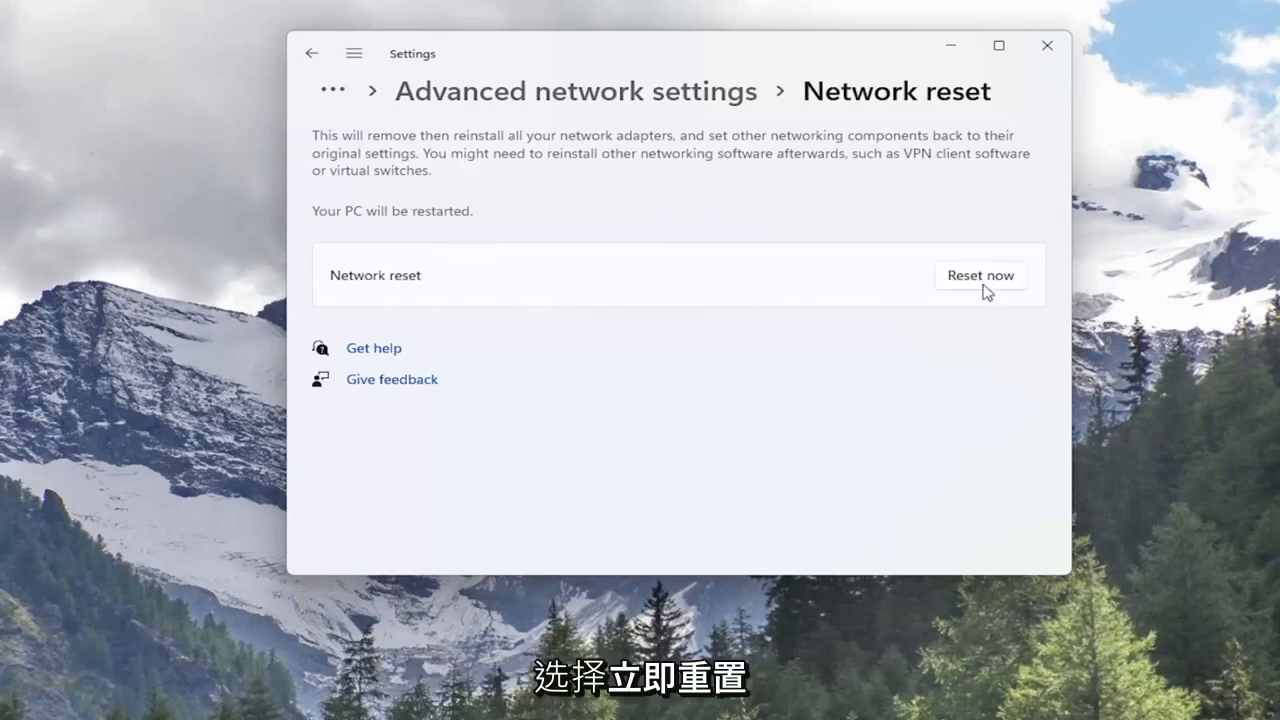
# Confirm Network reset and dismiss the 5-minute sign-out notice.
pyautogui.click(980, 275)
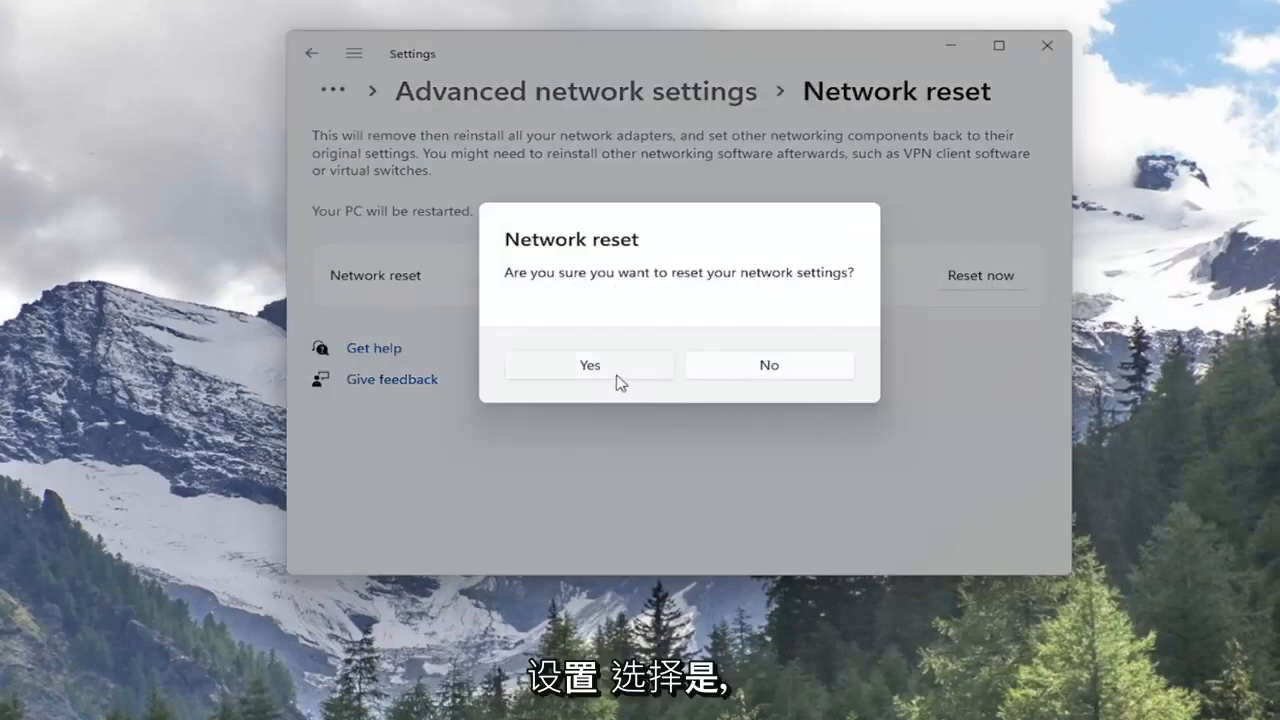
pyautogui.click(589, 364)
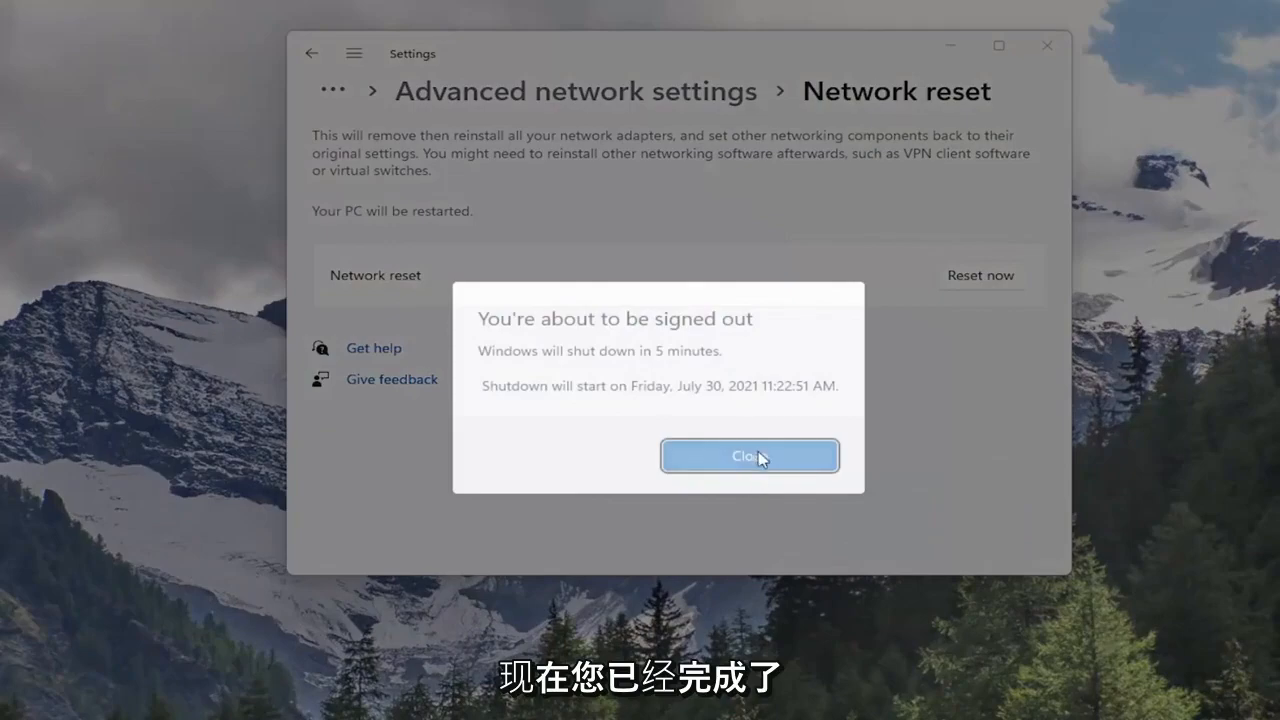
pyautogui.click(749, 456)
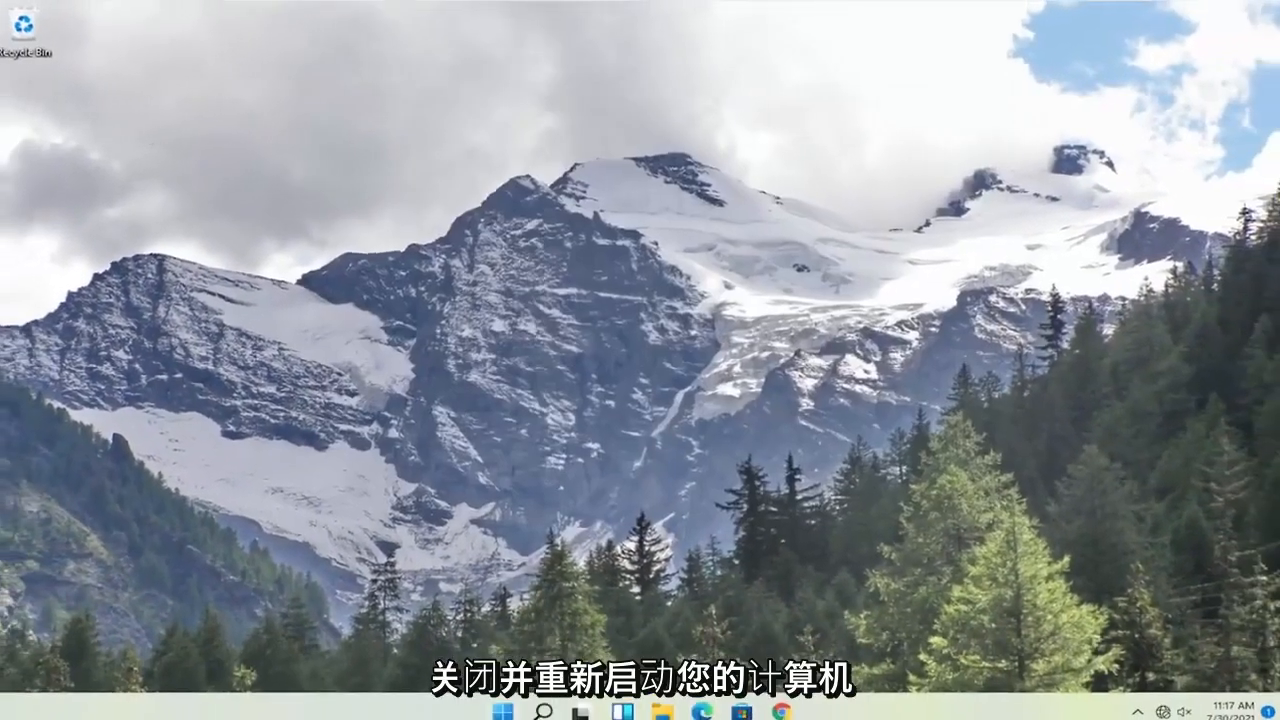